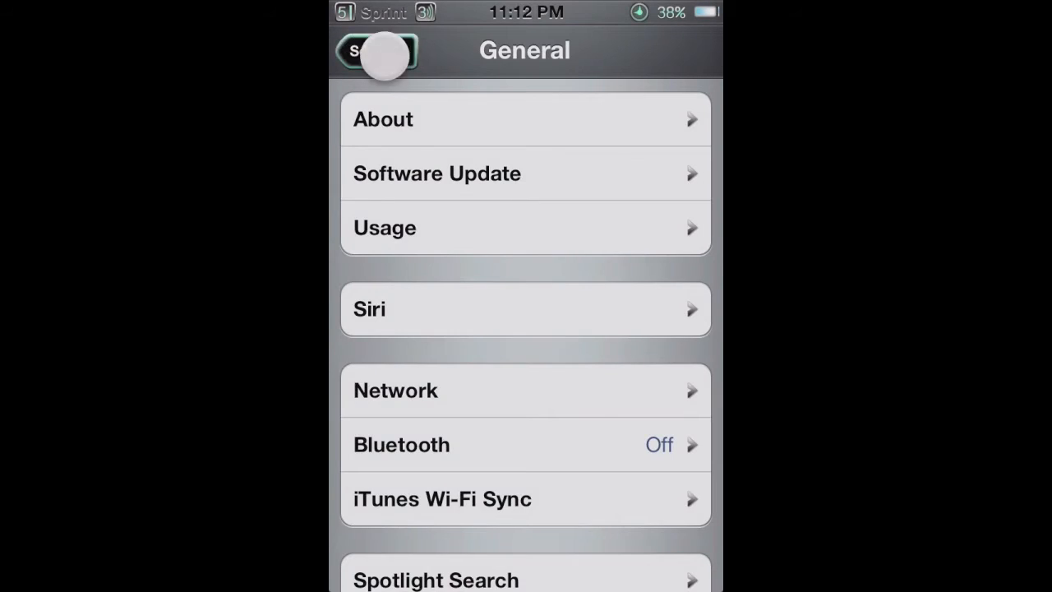
- View the Wi-Fi network list showing only ResidenceInnWireless, then return to the main settings list
{"action": "left_click", "coordinate": [361, 50]}
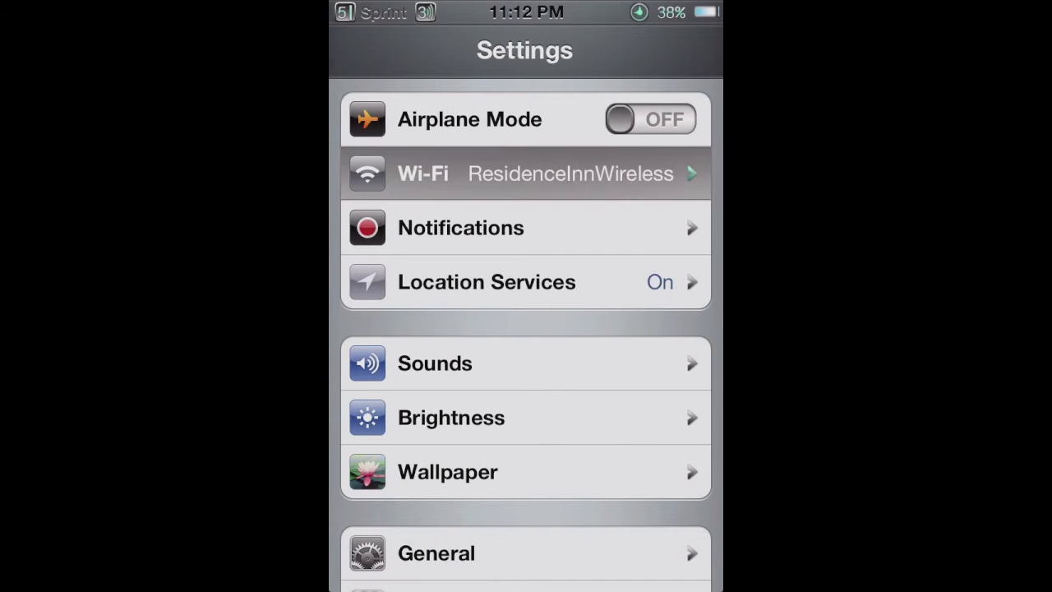
{"action": "left_click", "coordinate": [526, 174]}
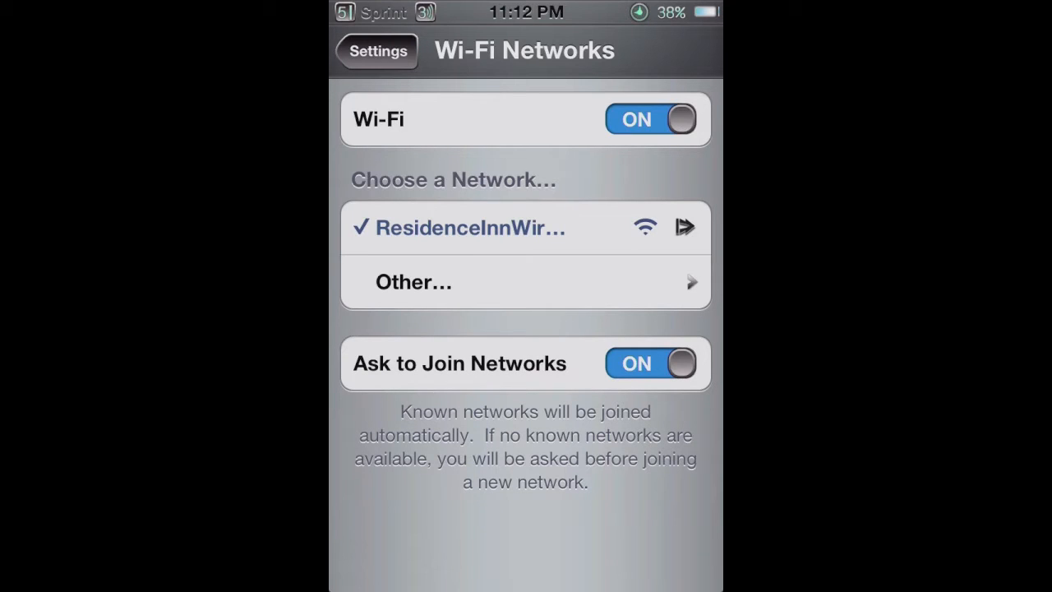
{"action": "left_click", "coordinate": [378, 49]}
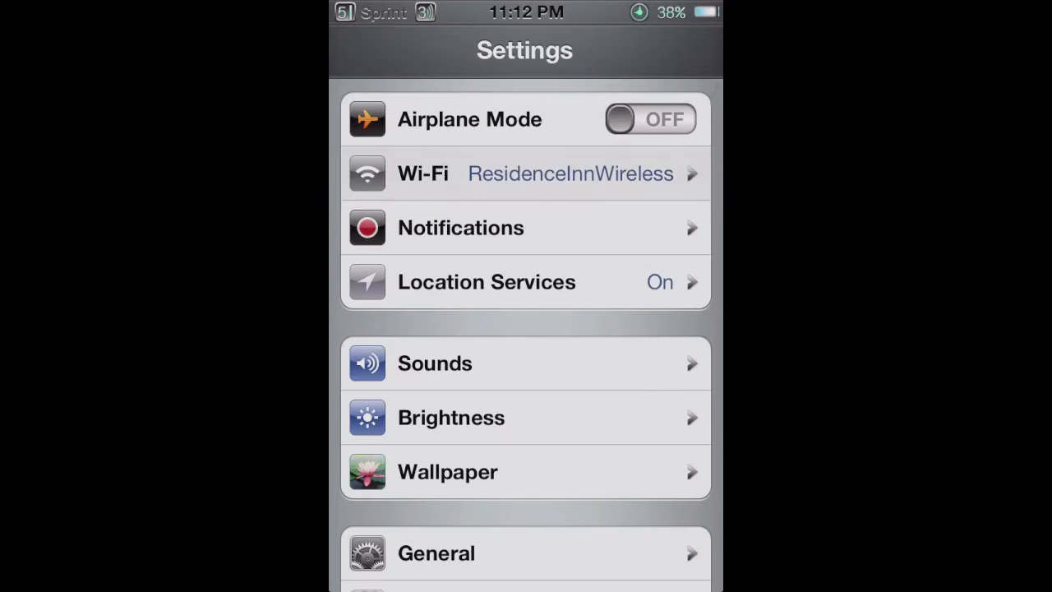
- Leave Settings, launch Cydia and reach the WiFi Booster Cracked page under the SiNfuL iPhone Repo source
{"action": "key", "text": "home"}
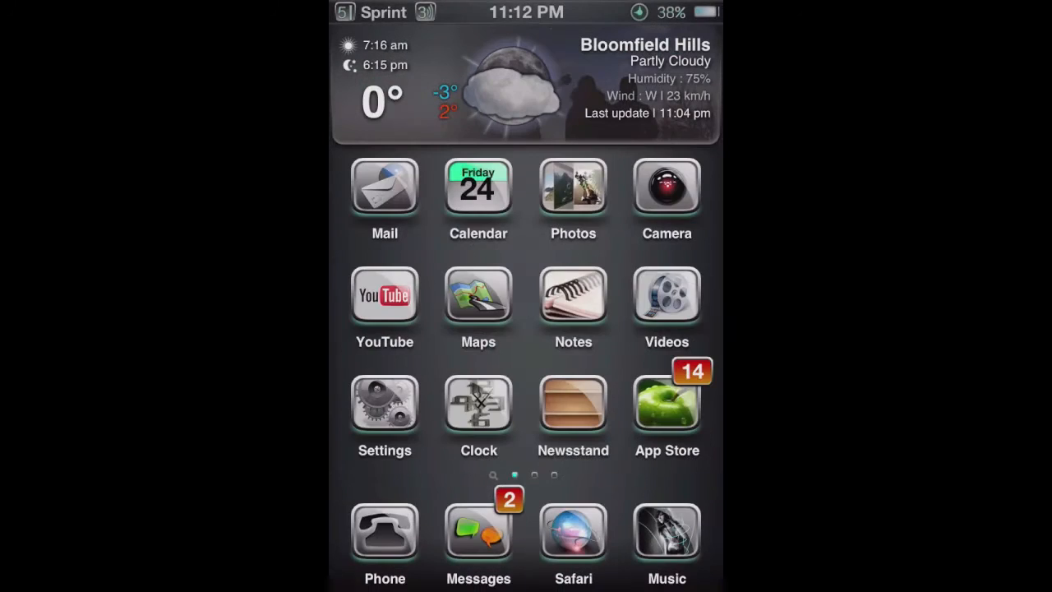
{"action": "scroll", "scroll_direction": "left", "scroll_amount": 3}
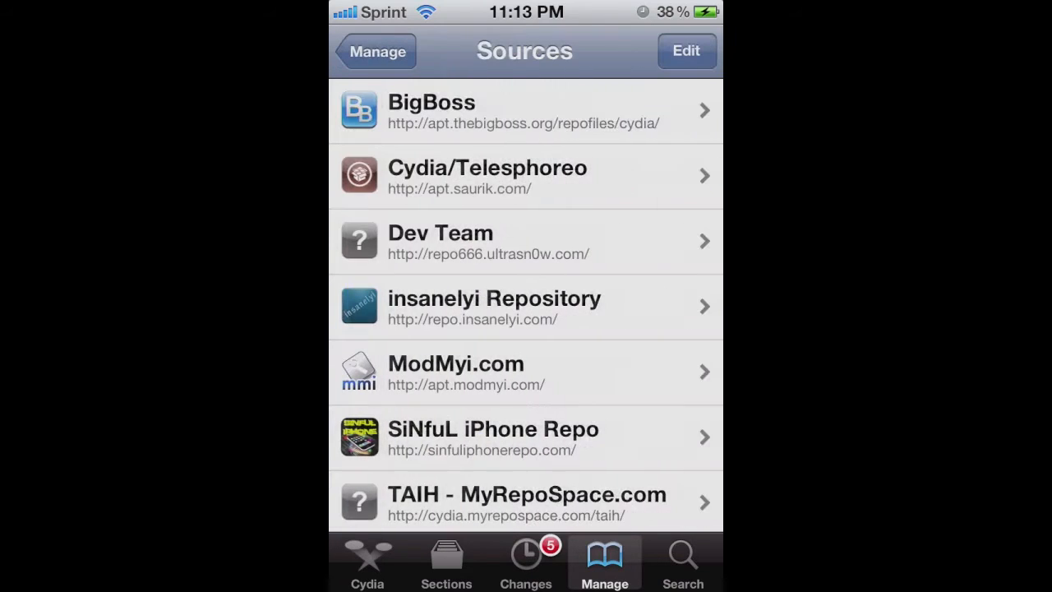
{"action": "scroll", "scroll_direction": "down", "scroll_amount": 3}
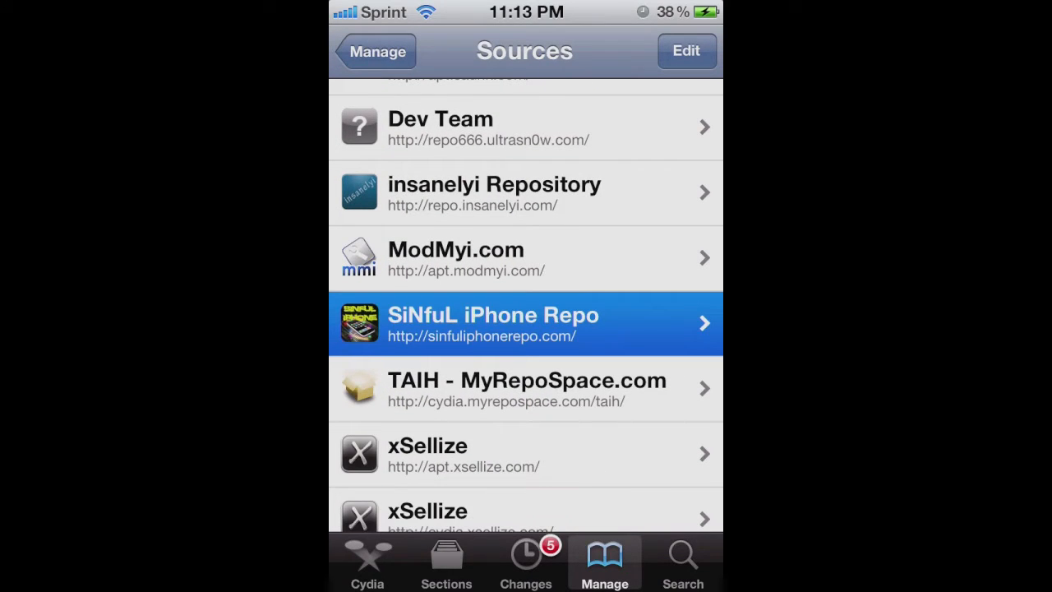
{"action": "left_click", "coordinate": [493, 322]}
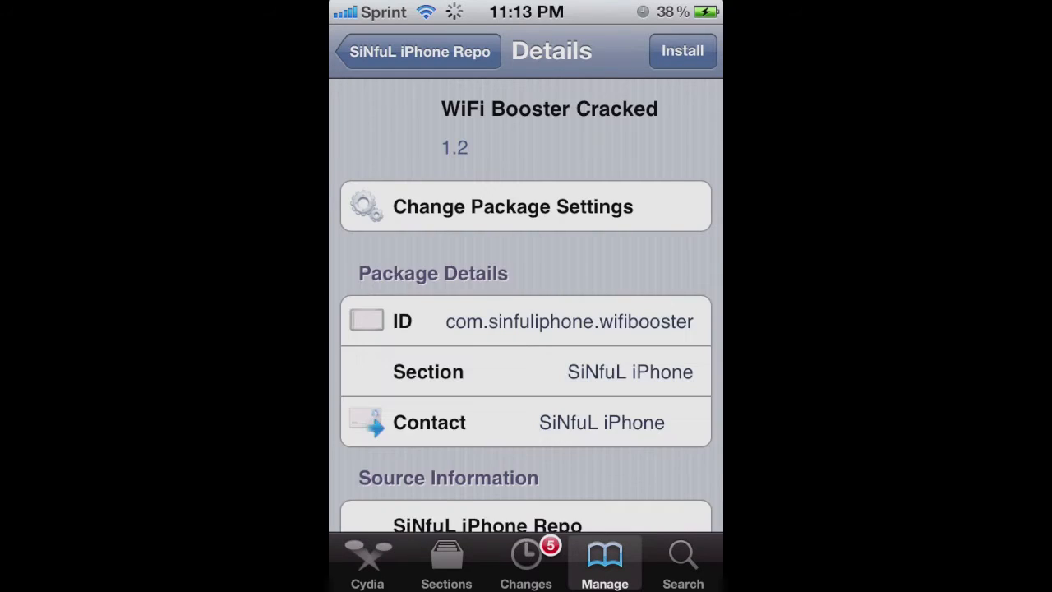
- Install and confirm the WiFi Booster Cracked package until Cydia reports completion
{"action": "left_click", "coordinate": [682, 50]}
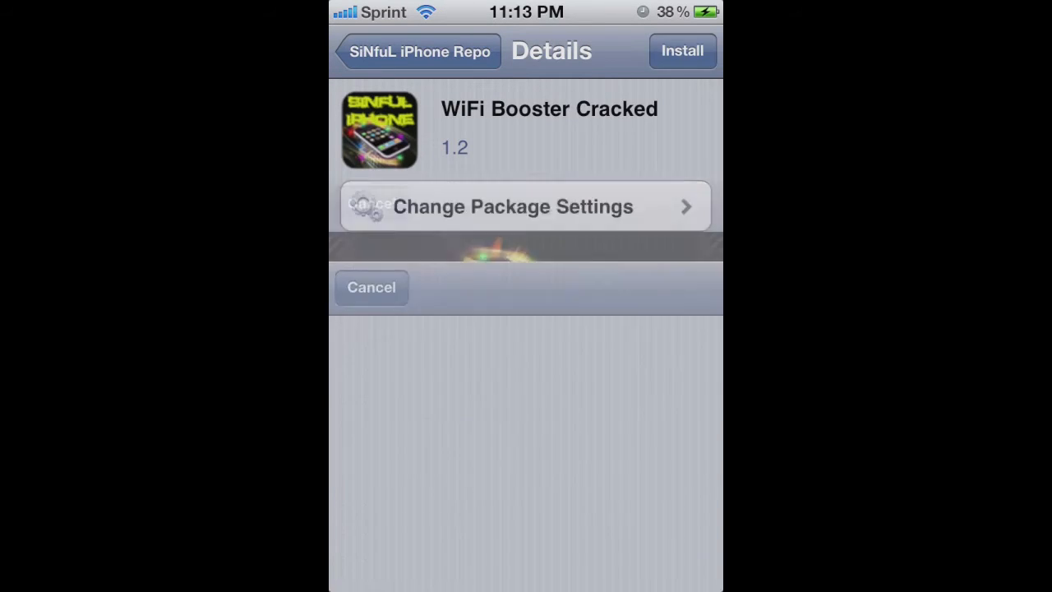
{"action": "left_click", "coordinate": [683, 49]}
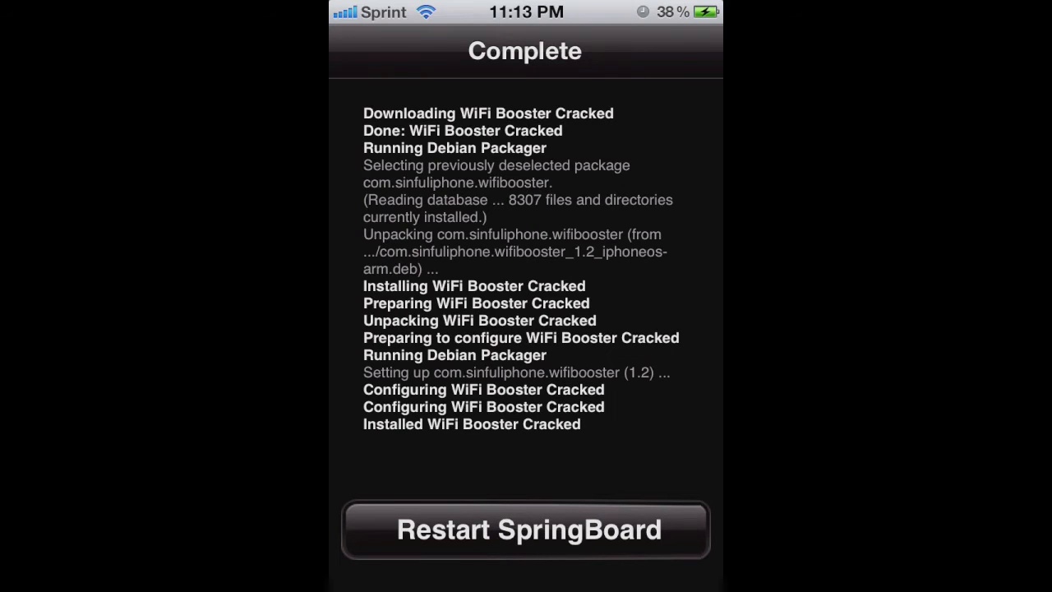
- Restart SpringBoard and view the Wi-Fi list in Settings, now showing extra networks
{"action": "left_click", "coordinate": [526, 529]}
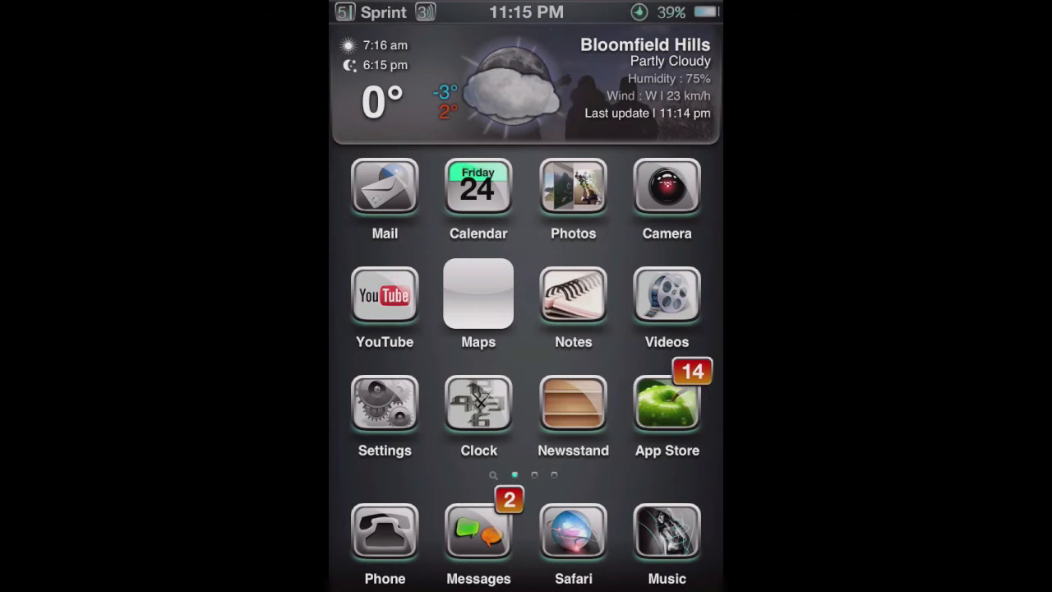
{"action": "left_click", "coordinate": [385, 403]}
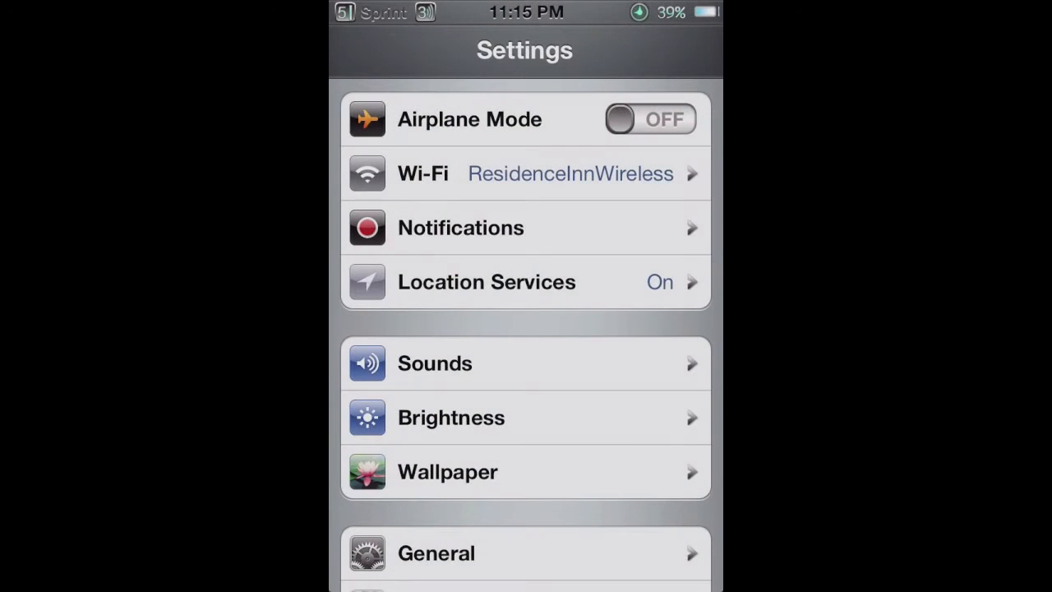
{"action": "left_click", "coordinate": [526, 175]}
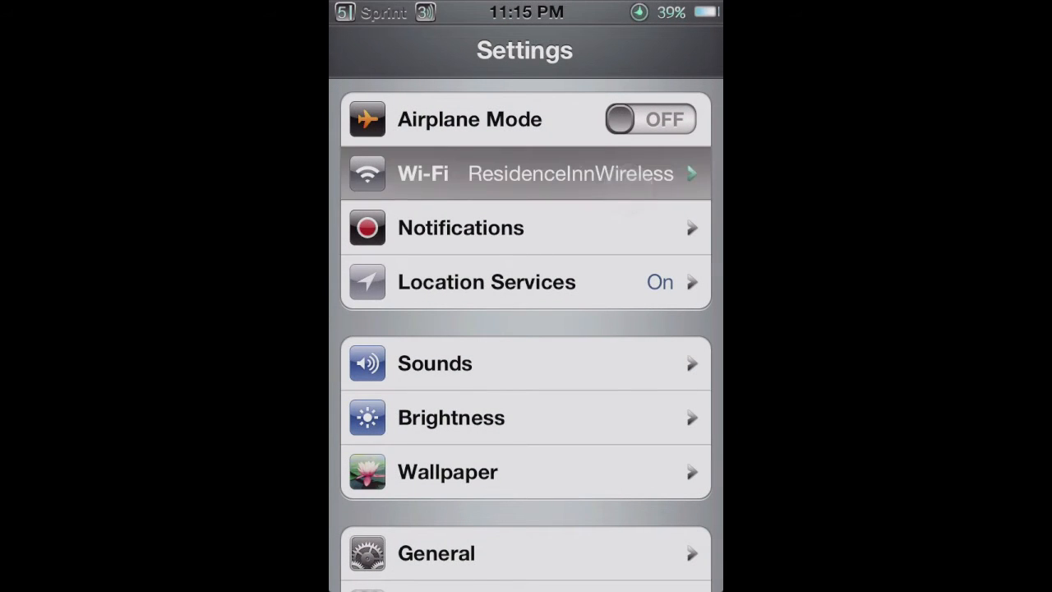
{"action": "left_click", "coordinate": [527, 175]}
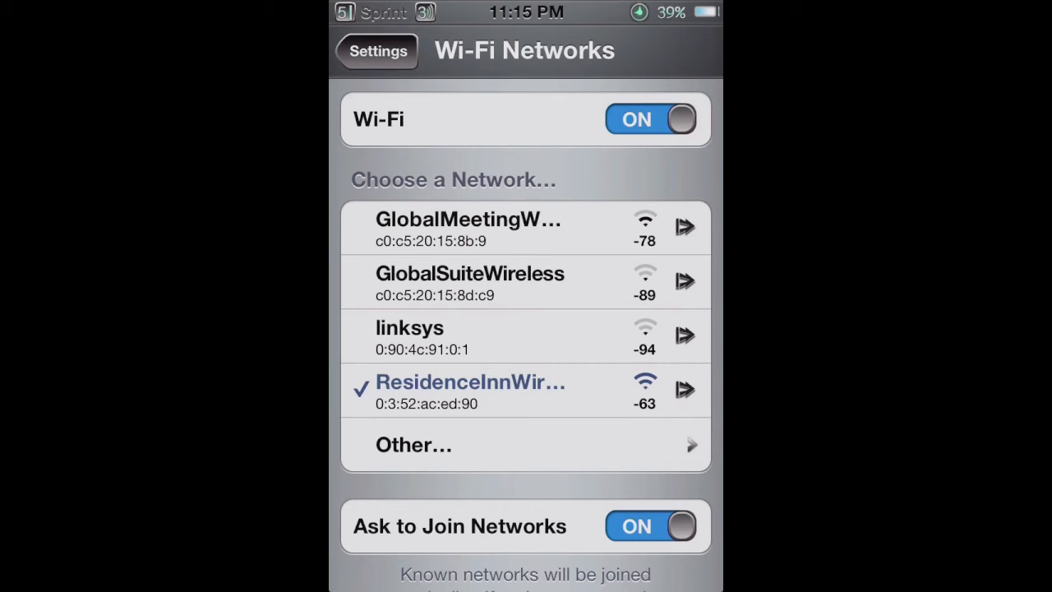
- Join the GlobalMeetingWireless network and return to the main settings list and home screen
{"action": "left_click", "coordinate": [469, 220]}
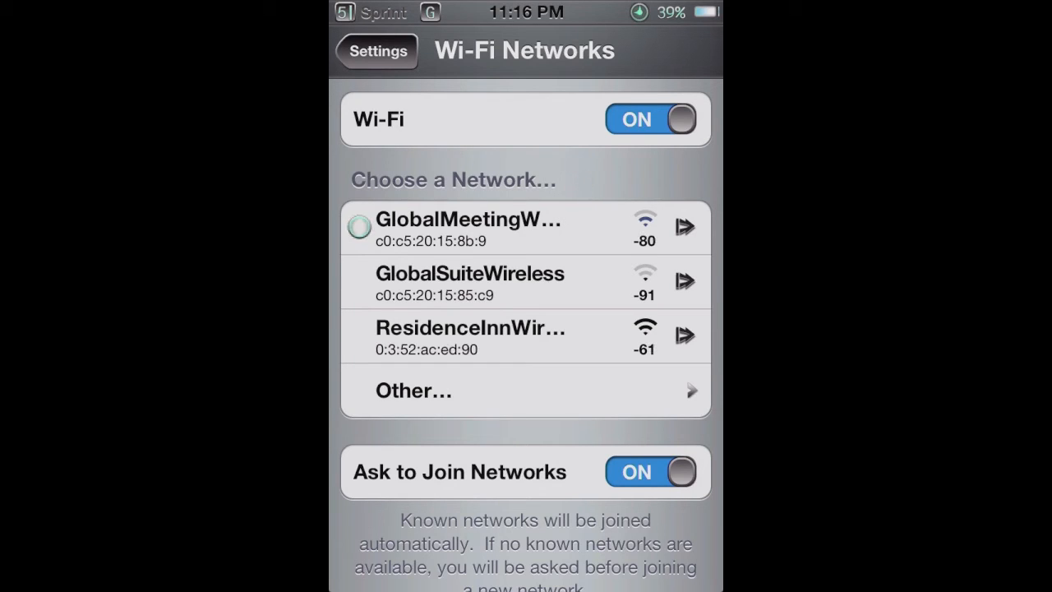
{"action": "left_click", "coordinate": [378, 49]}
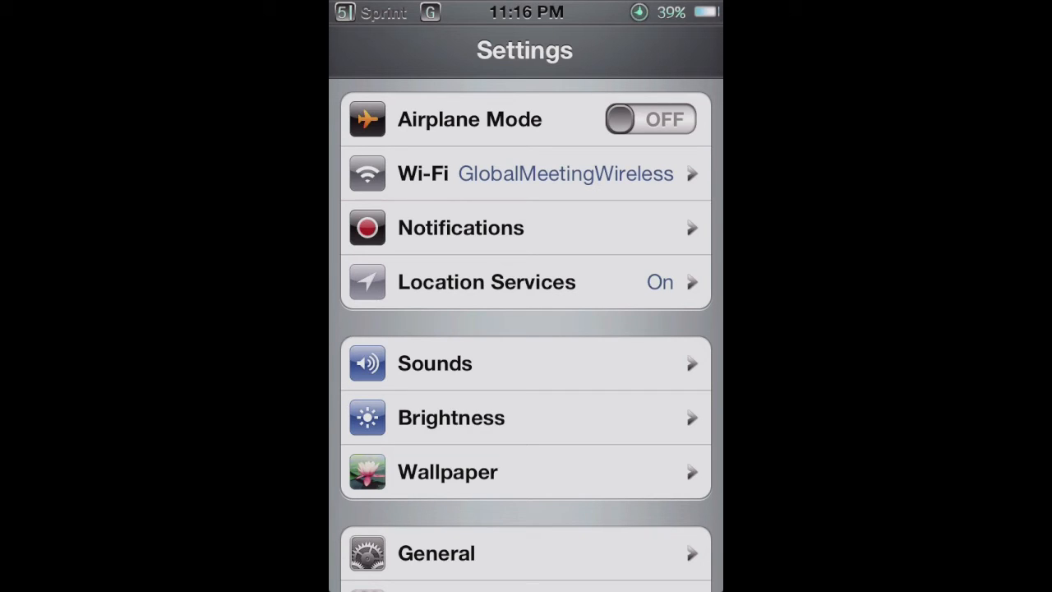
{"action": "scroll", "scroll_direction": "down", "scroll_amount": 3}
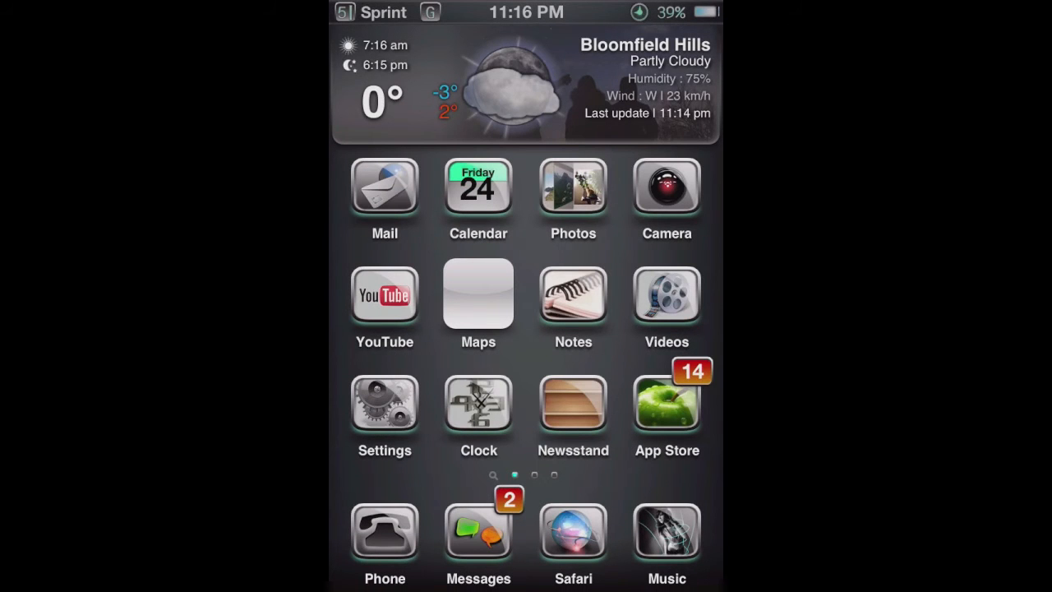
- Load google.ca in Safari to confirm the new connection works
{"action": "left_click", "coordinate": [572, 533]}
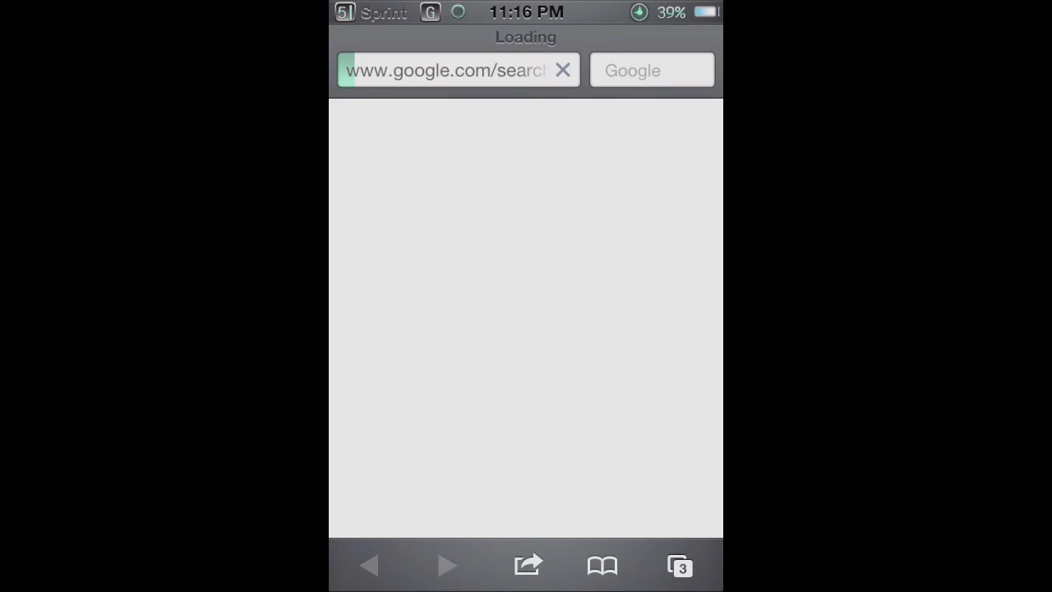
{"action": "left_click", "coordinate": [679, 565]}
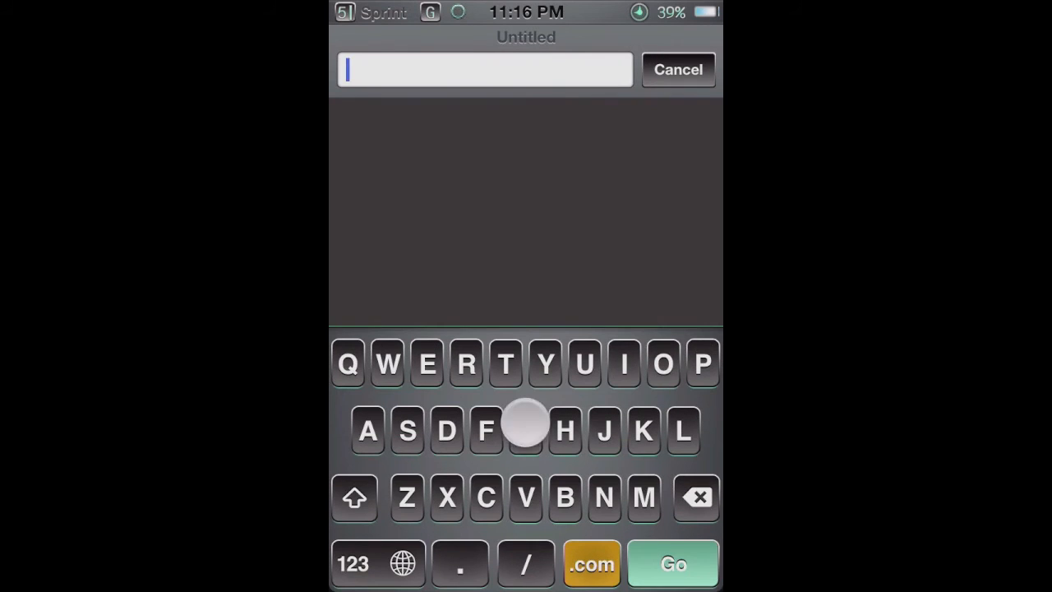
{"action": "type", "text": "google.com/"}
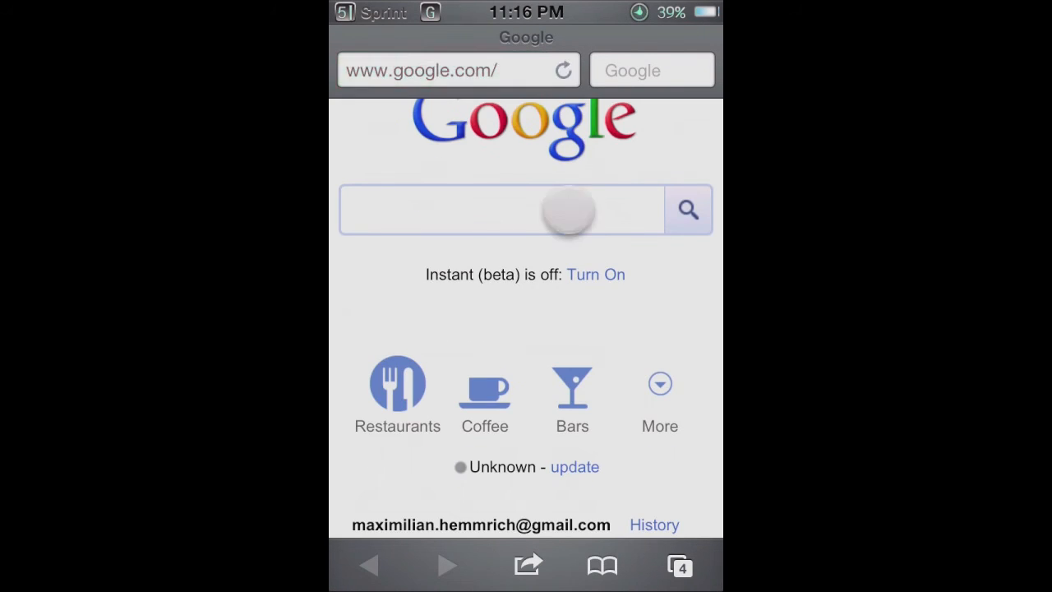
{"action": "type", "text": "ca"}
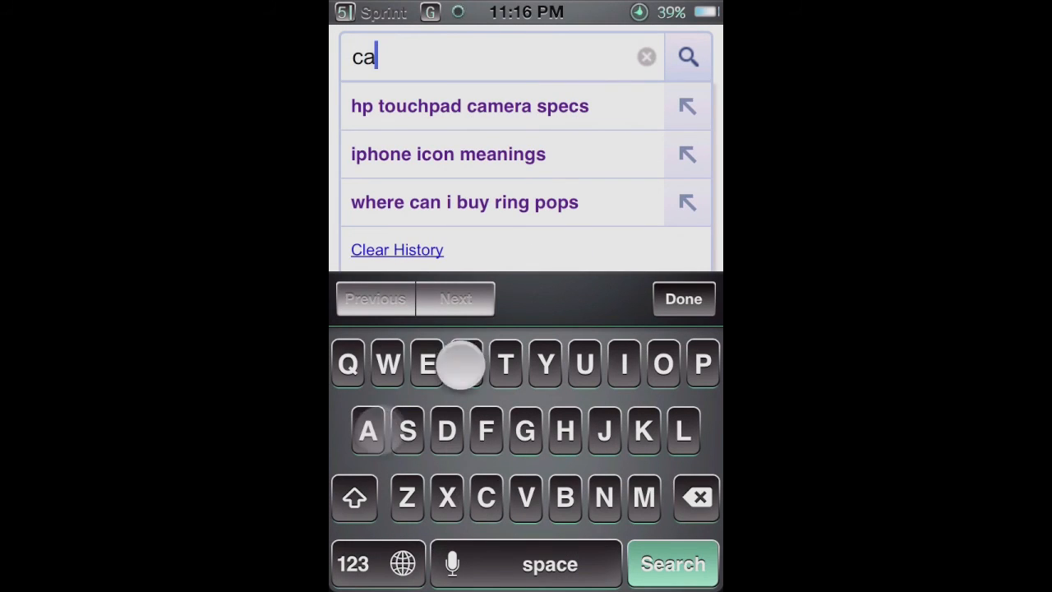
- Return to the home screen and reopen Settings showing Wi-Fi on GlobalMeetingWireless
{"action": "left_click", "coordinate": [674, 563]}
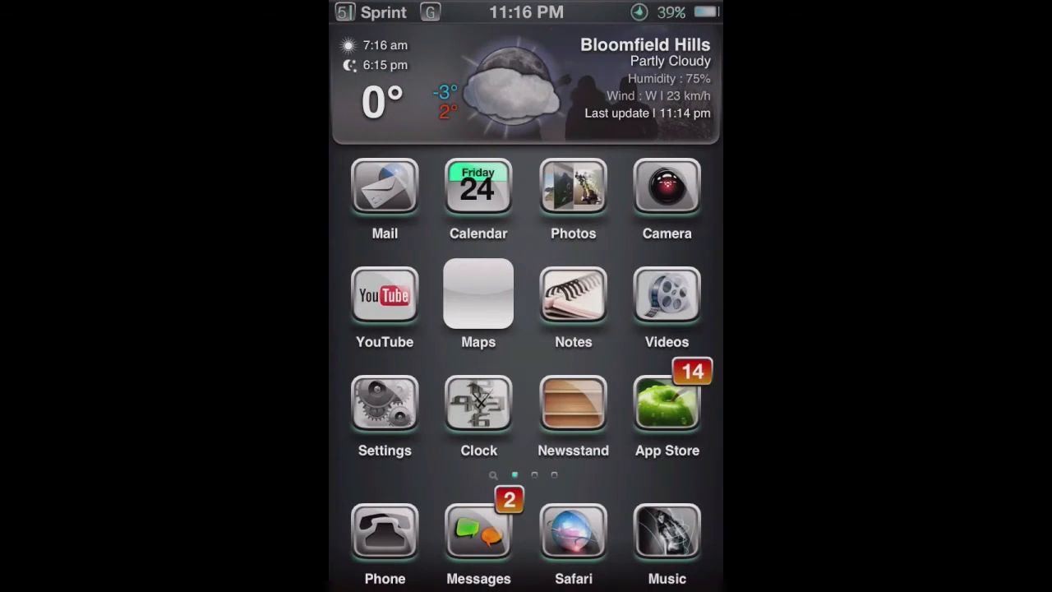
{"action": "left_click", "coordinate": [384, 407]}
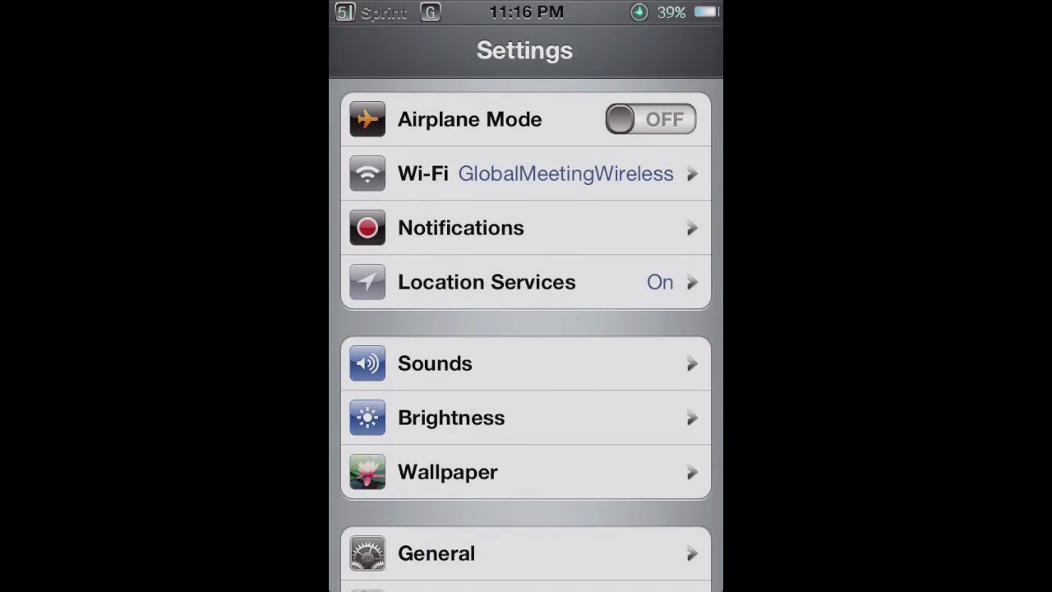